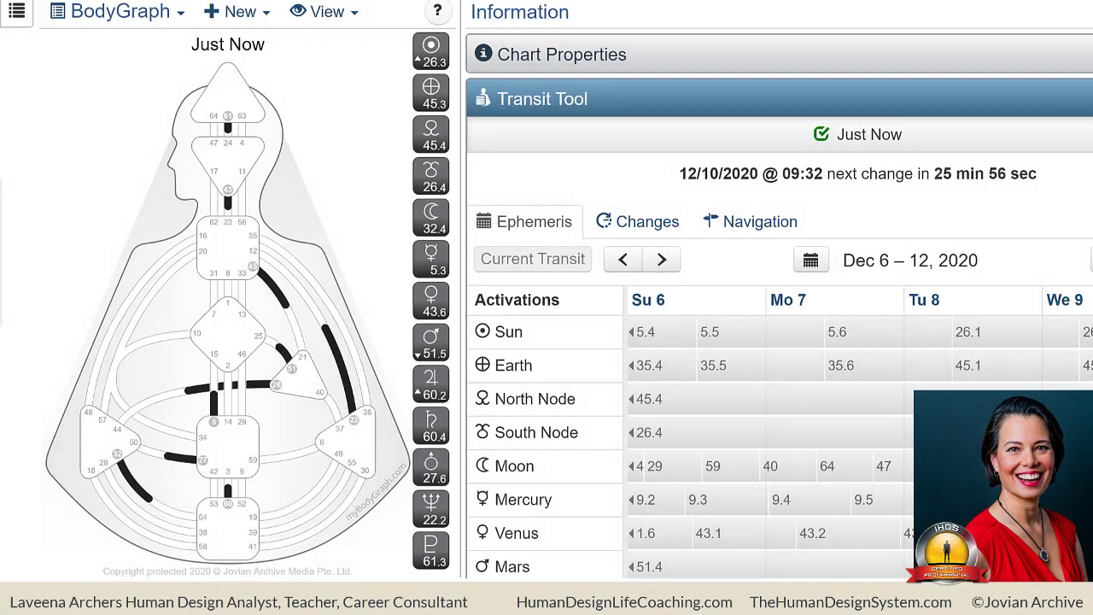
mouse_move(147, 111)
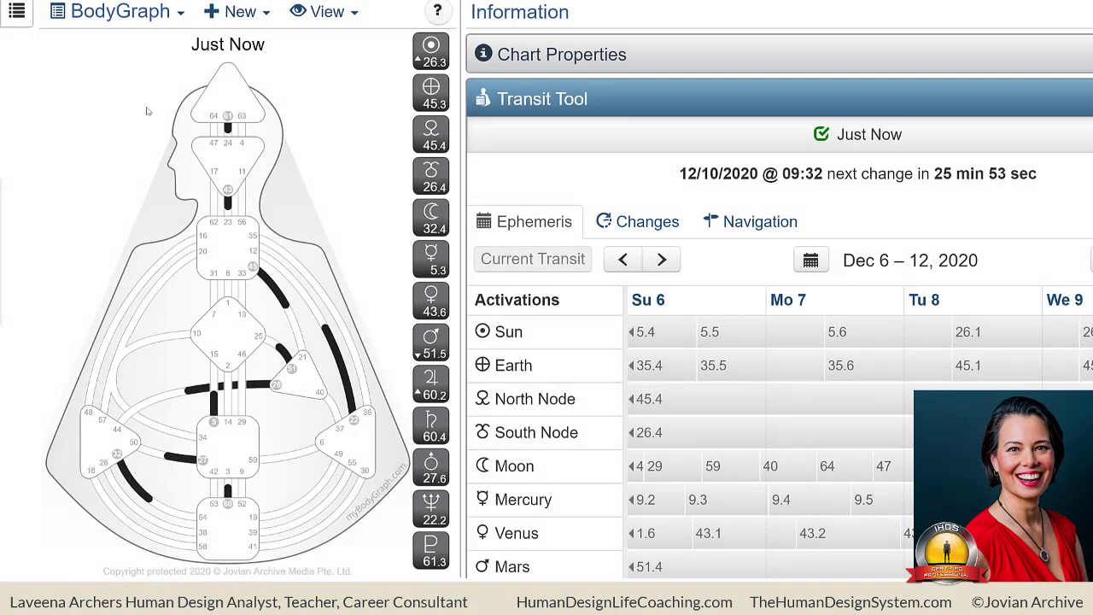
Show the Sun transit details: Gate 26, line 3, Influence.
left_click(431, 52)
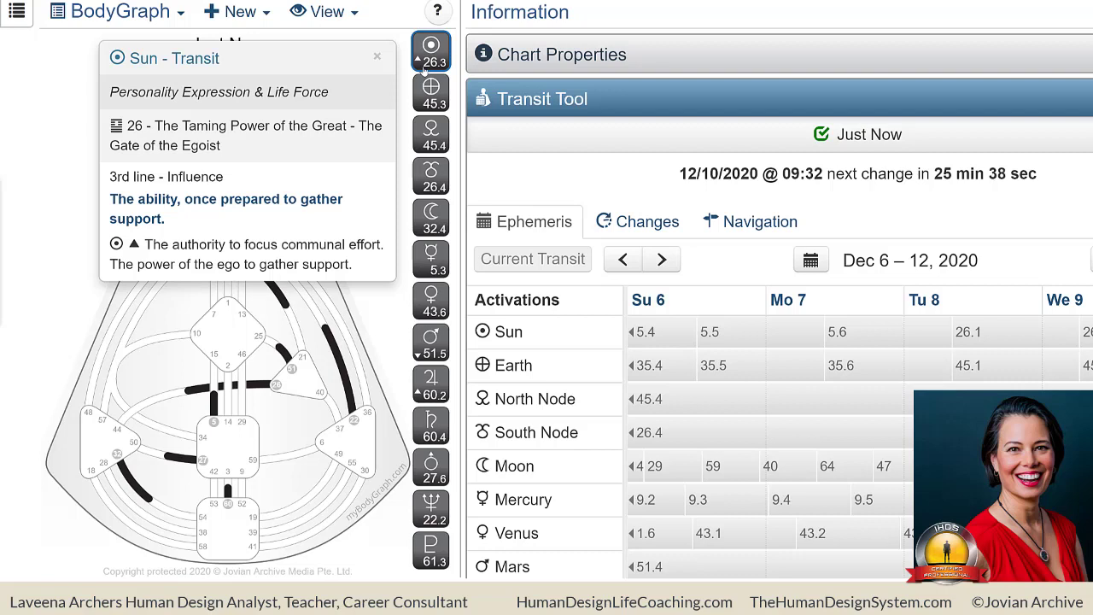
left_click(430, 91)
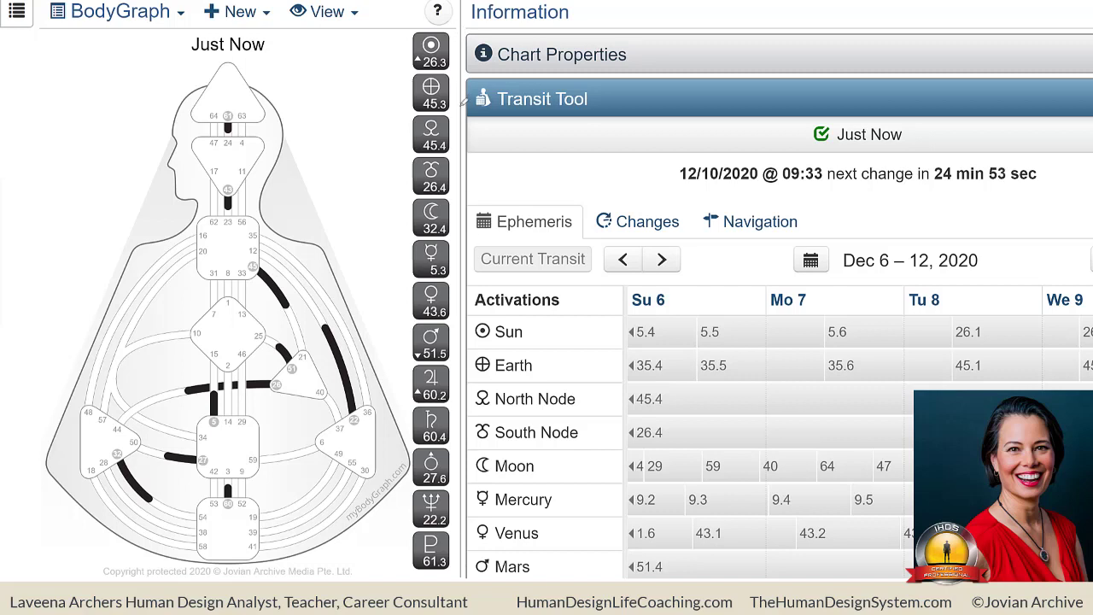
mouse_move(365, 226)
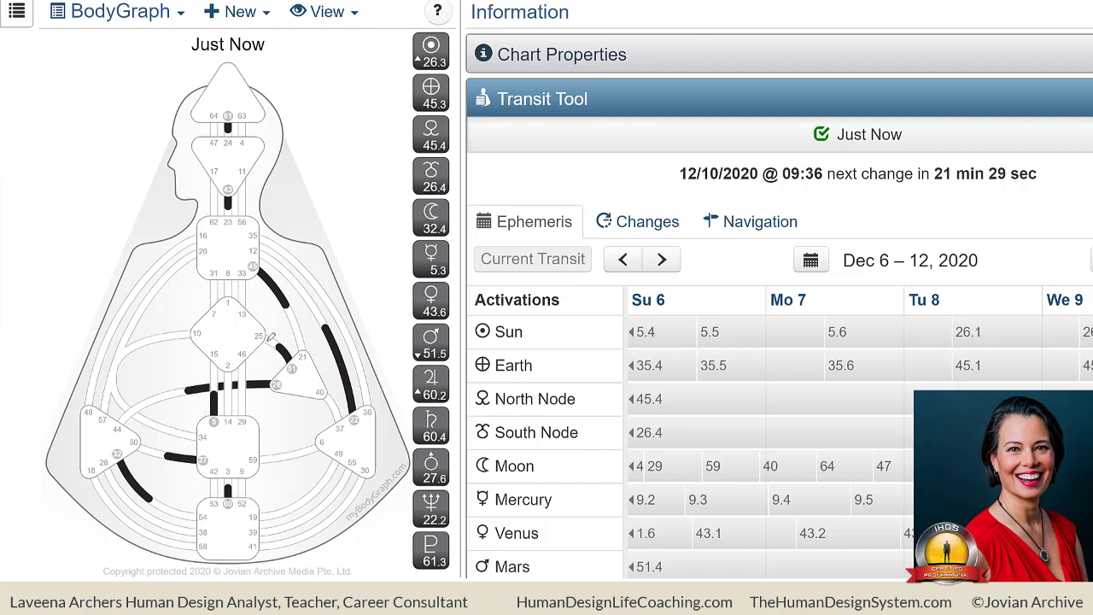
mouse_move(273, 342)
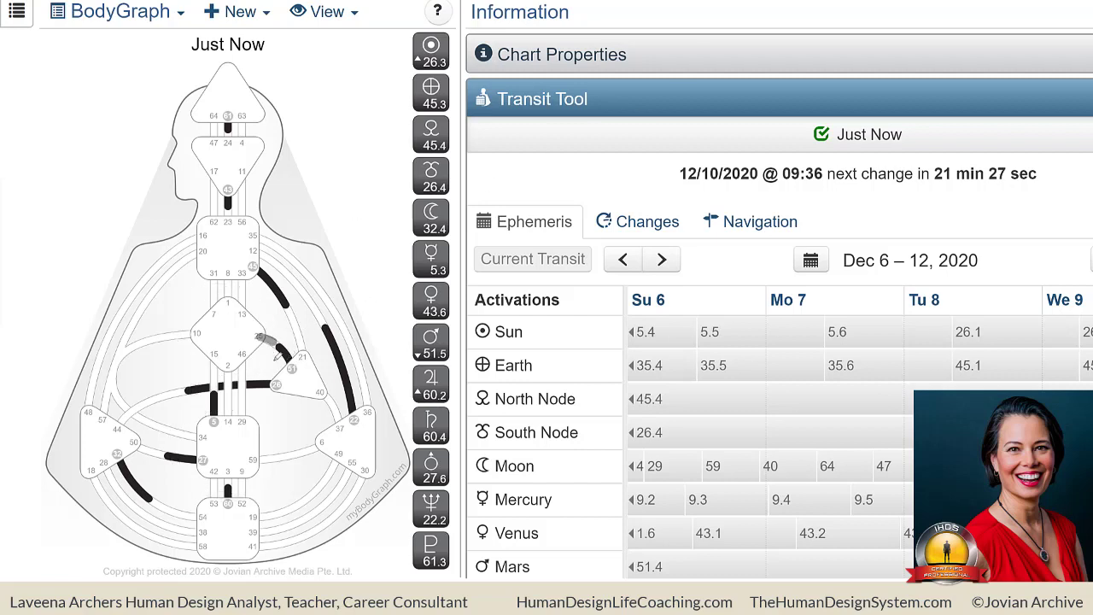